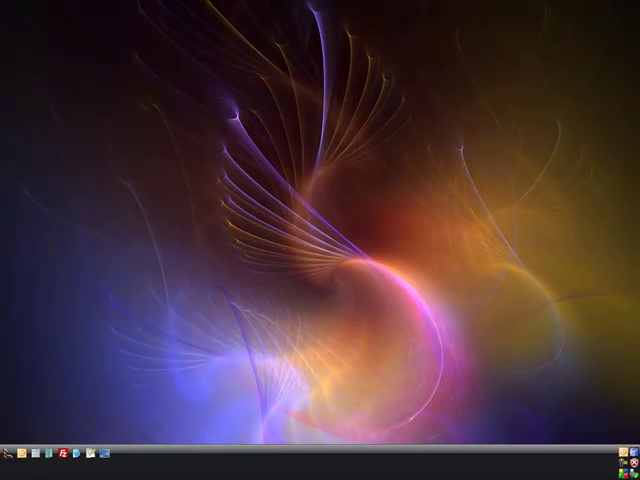
# - Reach the Folder Options View settings from the Control Panel
pyautogui.click(8, 454)
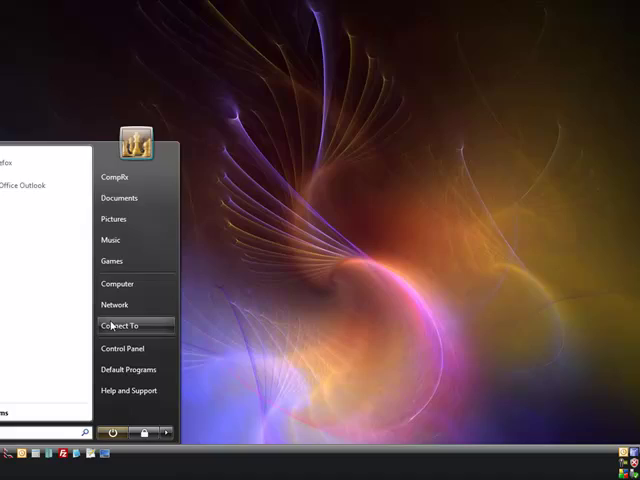
pyautogui.click(122, 348)
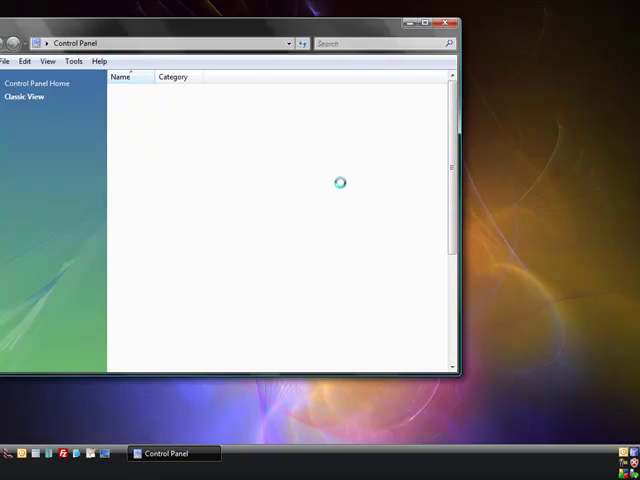
pyautogui.doubleClick(390, 120)
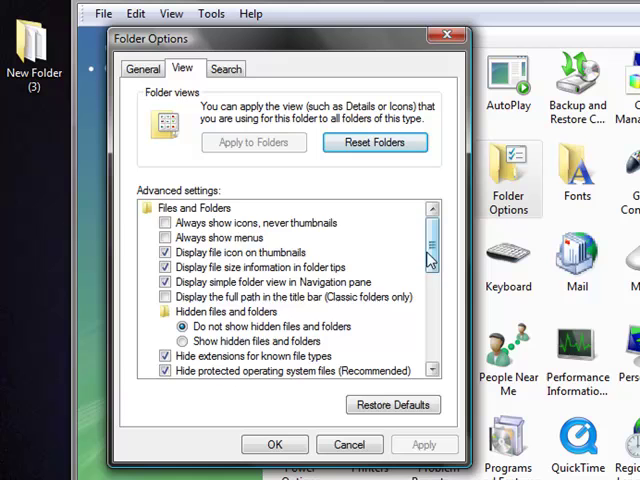
pyautogui.scroll(-3)
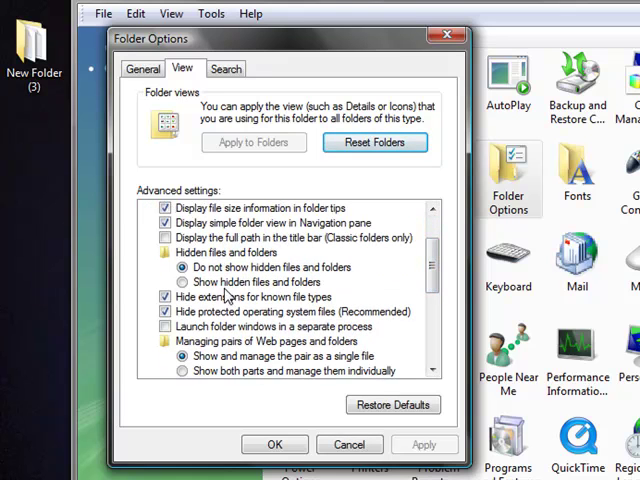
# - Show hidden files, show known file extensions and protected system files, confirming the warning, and apply
pyautogui.click(184, 282)
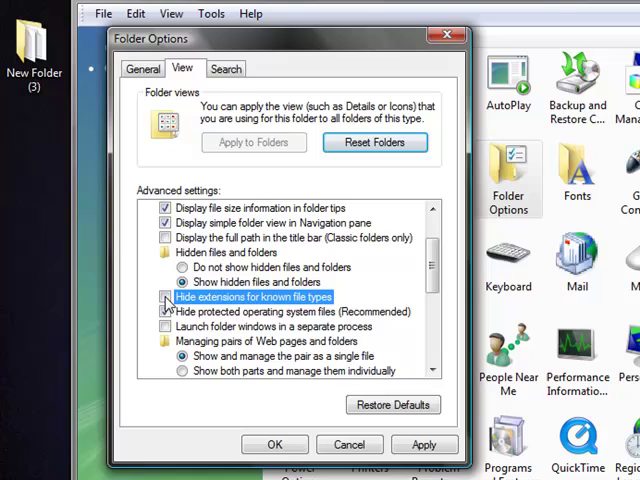
pyautogui.click(166, 312)
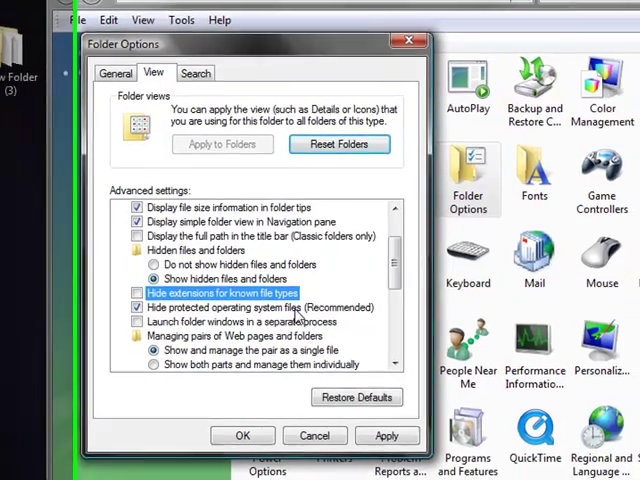
pyautogui.click(136, 306)
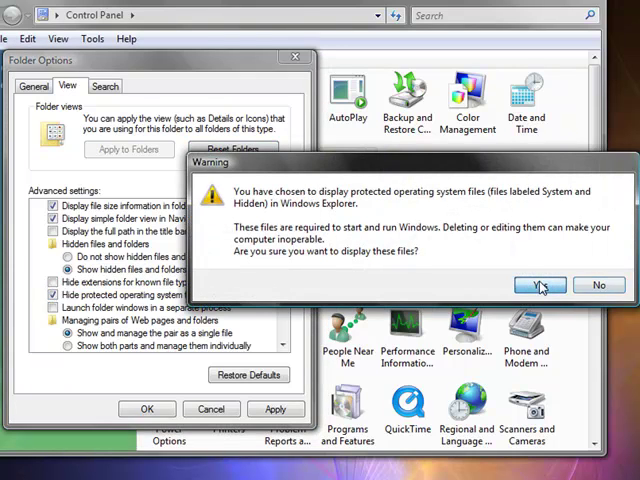
pyautogui.click(540, 284)
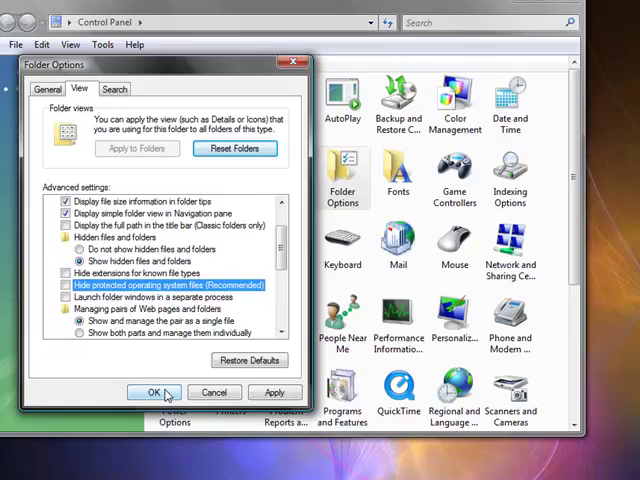
pyautogui.click(152, 392)
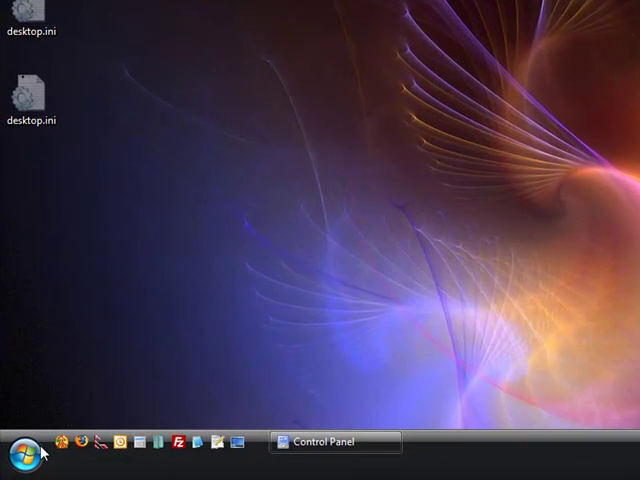
pyautogui.moveTo(22, 440)
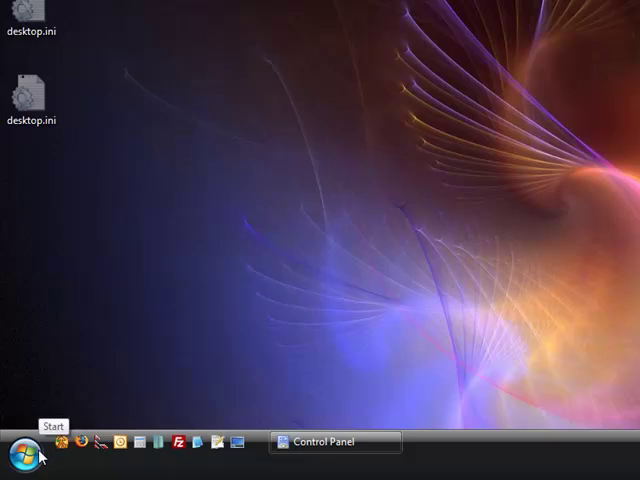
# - Browse the main drive into Users, the user's profile folder and AppData
pyautogui.click(20, 442)
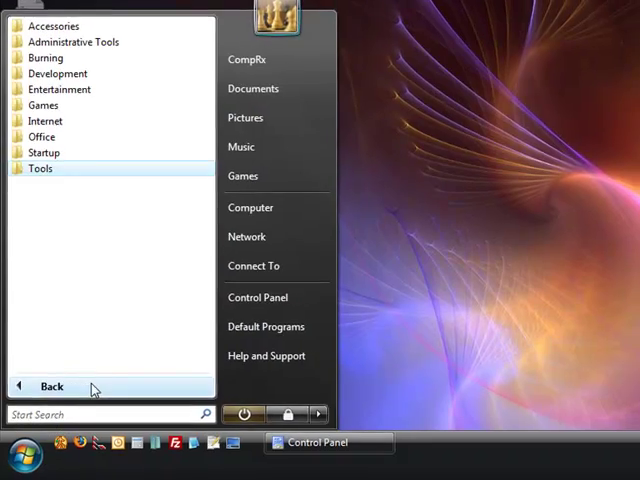
pyautogui.click(250, 208)
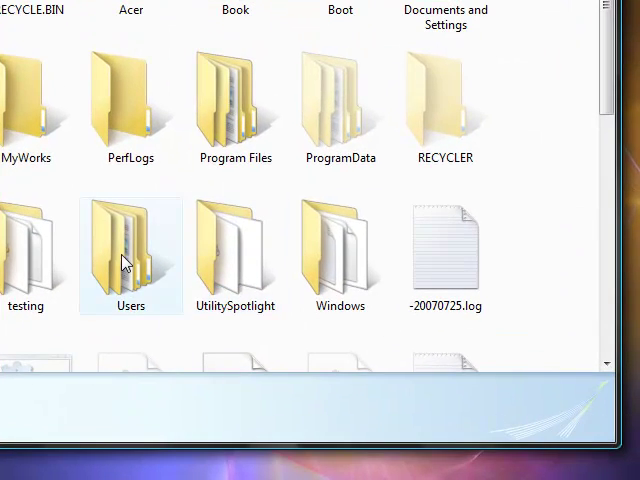
pyautogui.doubleClick(132, 244)
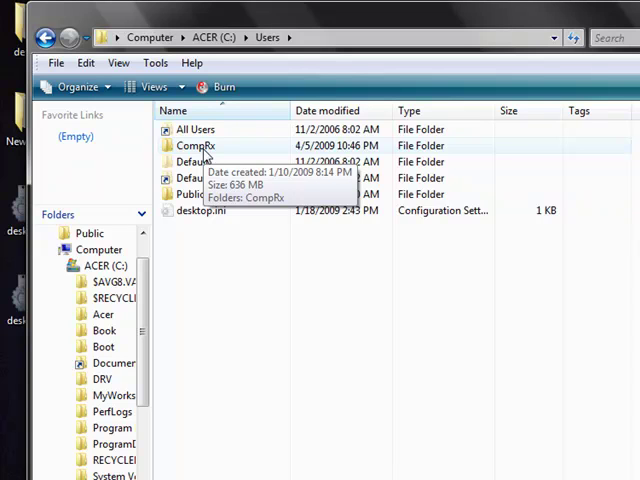
pyautogui.doubleClick(192, 144)
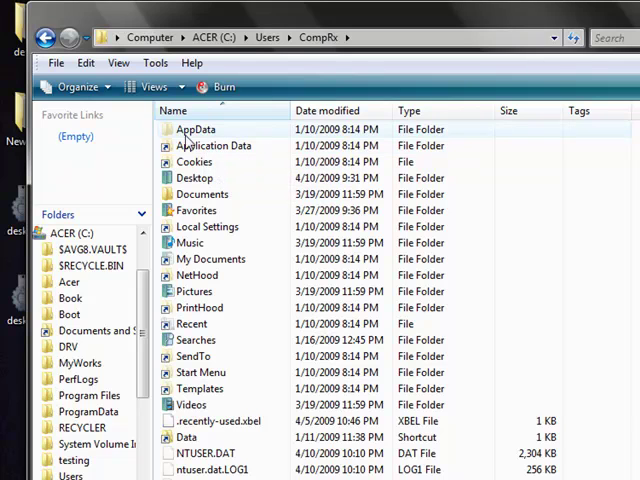
pyautogui.doubleClick(196, 128)
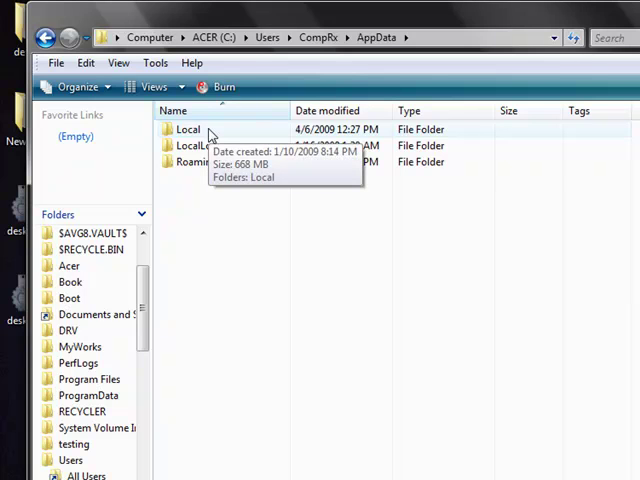
# - Continue into Local\Microsoft\Outlook and select the Outlook.pst data file
pyautogui.doubleClick(190, 128)
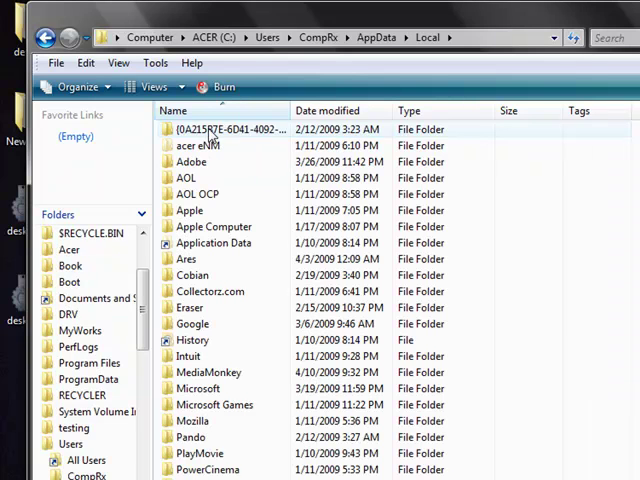
pyautogui.moveTo(198, 388)
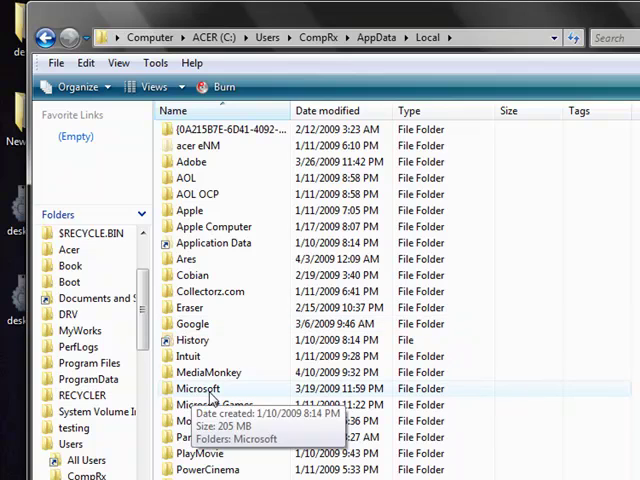
pyautogui.doubleClick(196, 388)
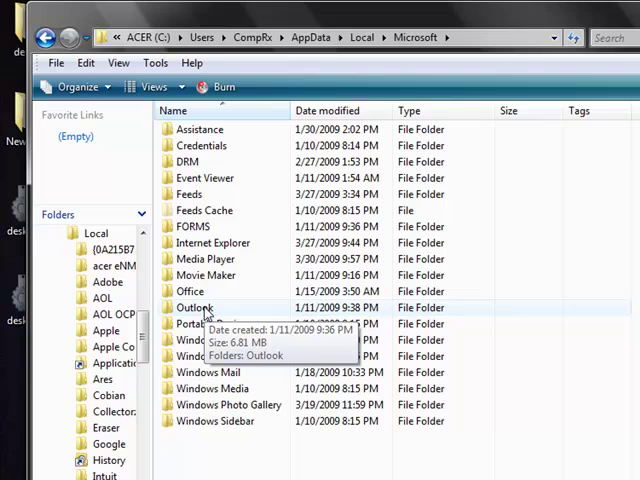
pyautogui.doubleClick(196, 308)
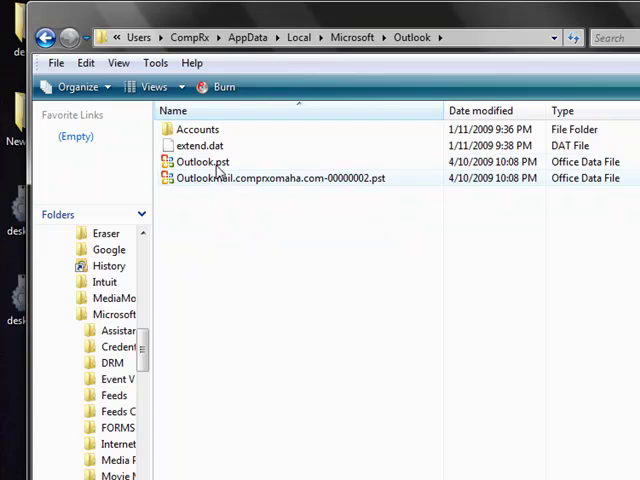
pyautogui.moveTo(220, 178)
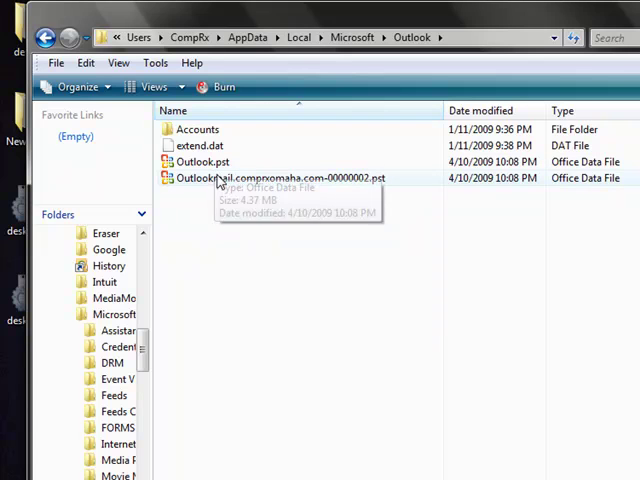
pyautogui.click(200, 160)
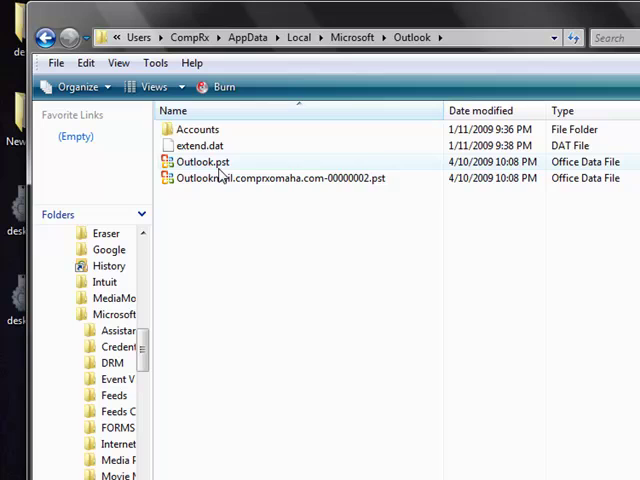
pyautogui.moveTo(216, 178)
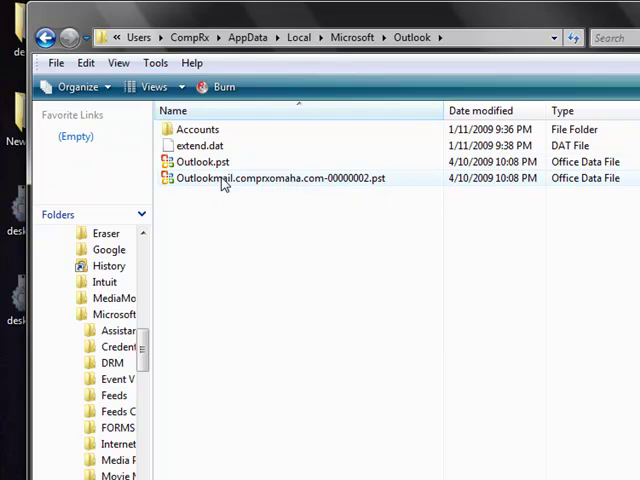
pyautogui.moveTo(220, 184)
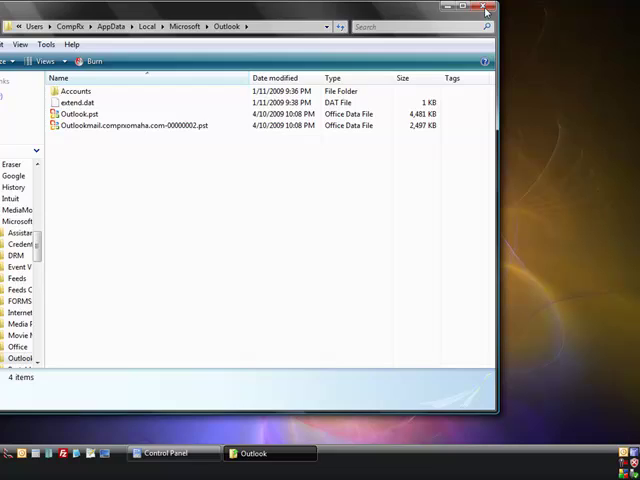
# - Browse Local Disk (Z:) into Documents and Settings and the Administrator profile
pyautogui.click(484, 8)
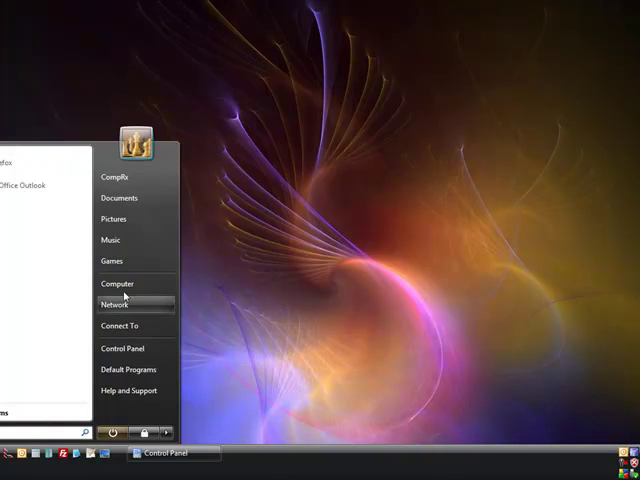
pyautogui.click(116, 284)
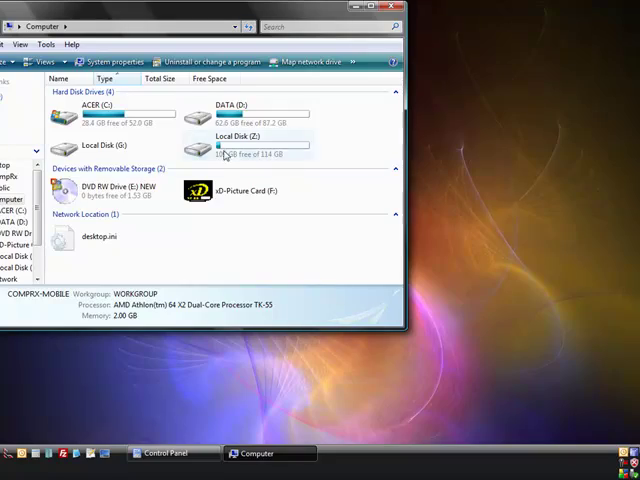
pyautogui.doubleClick(224, 140)
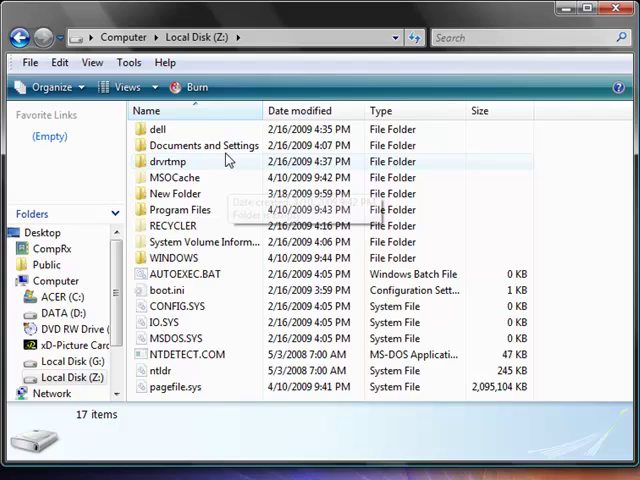
pyautogui.doubleClick(204, 144)
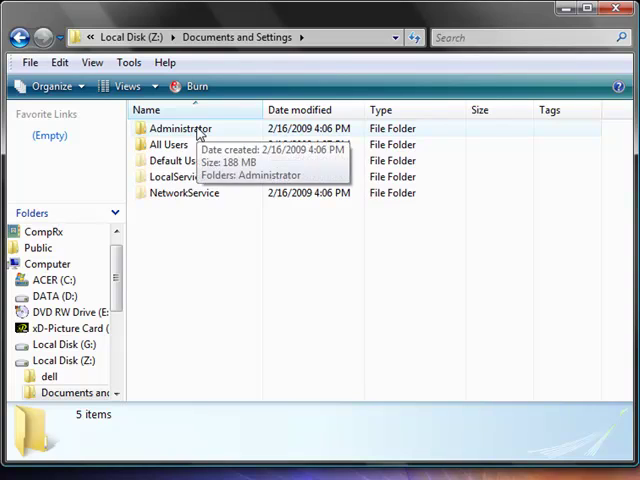
pyautogui.doubleClick(180, 128)
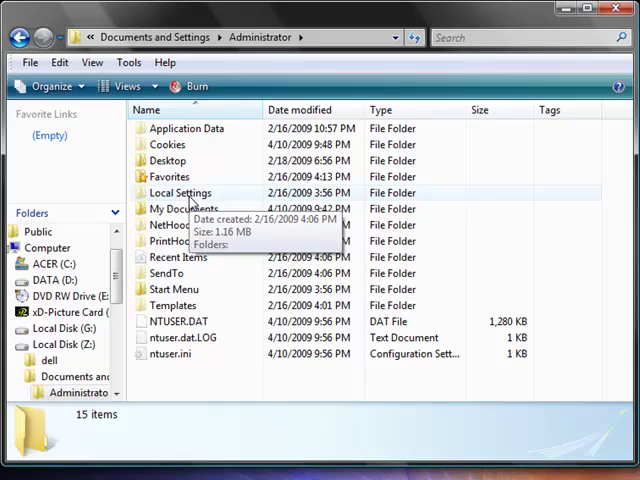
# - Continue into Local Settings\Application Data\Microsoft\Outlook to see its .pst files, then close the window
pyautogui.doubleClick(180, 192)
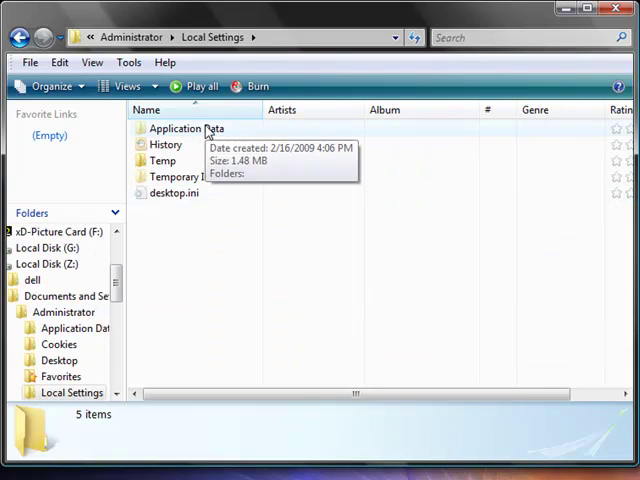
pyautogui.doubleClick(184, 128)
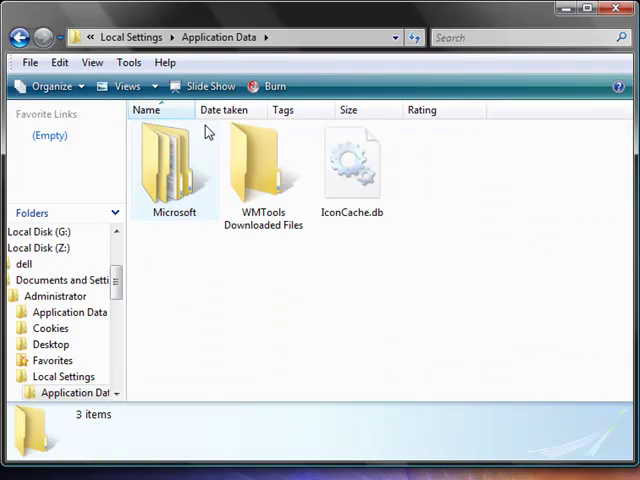
pyautogui.doubleClick(174, 164)
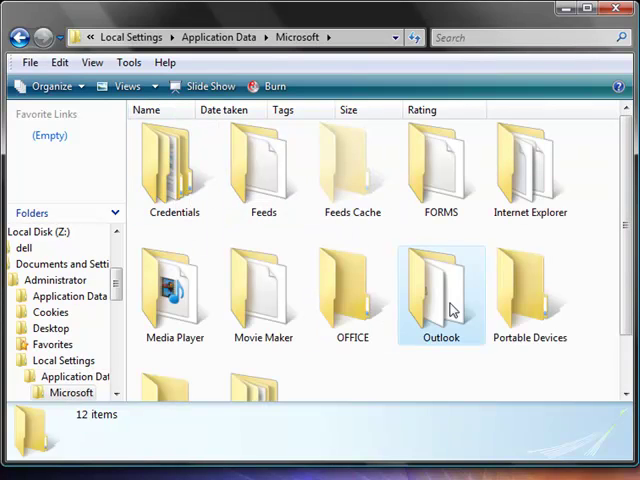
pyautogui.doubleClick(440, 290)
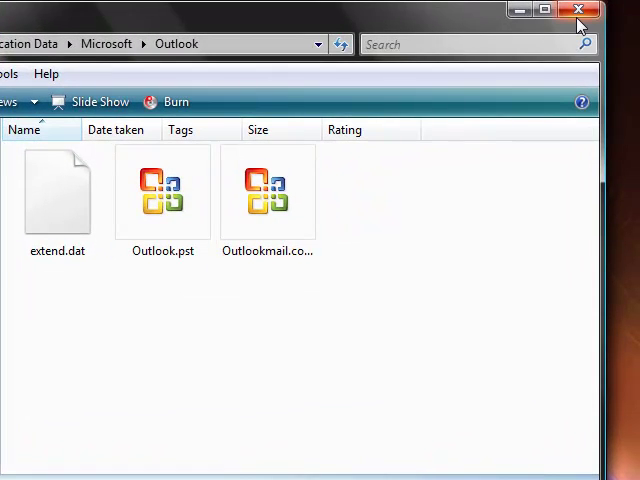
pyautogui.click(578, 12)
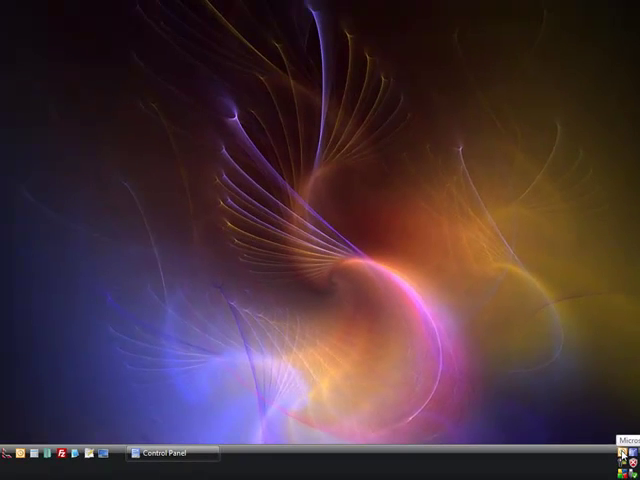
# - Launch Outlook and start the Import and Export wizard from the File menu
pyautogui.click(620, 456)
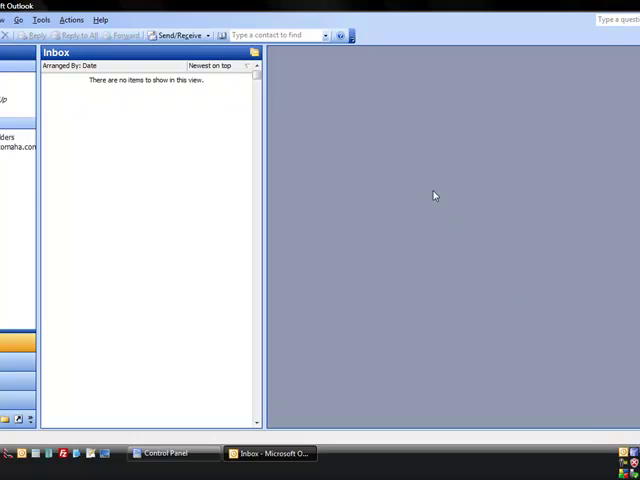
pyautogui.click(12, 20)
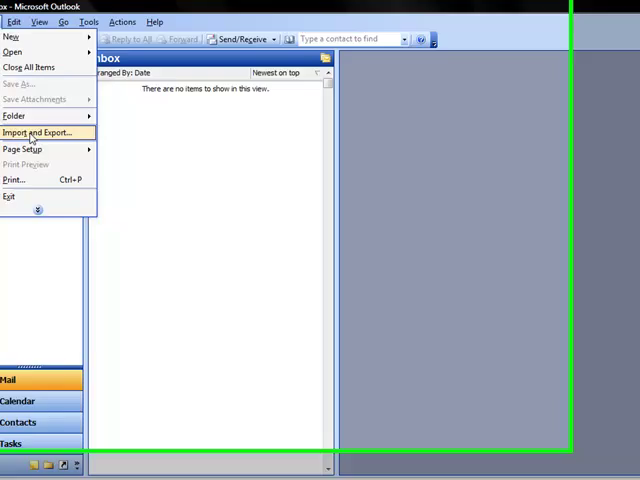
pyautogui.click(36, 132)
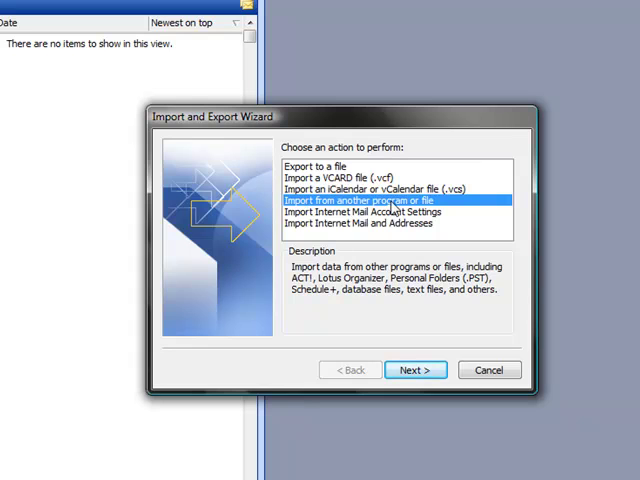
# - Choose Import from another program or file, then the Personal Folder File (.pst) type, and continue
pyautogui.click(414, 370)
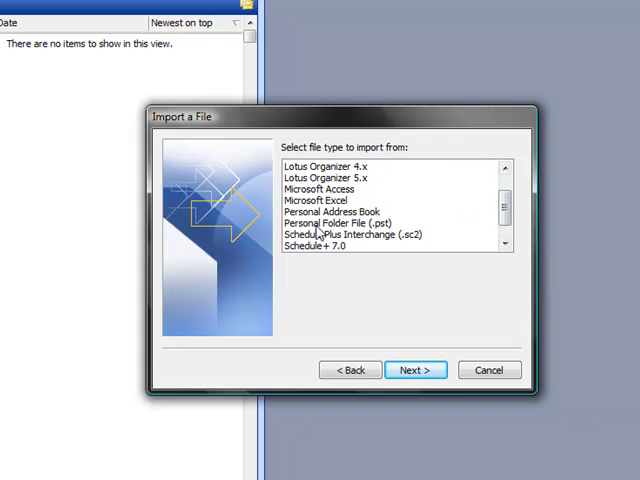
pyautogui.click(340, 222)
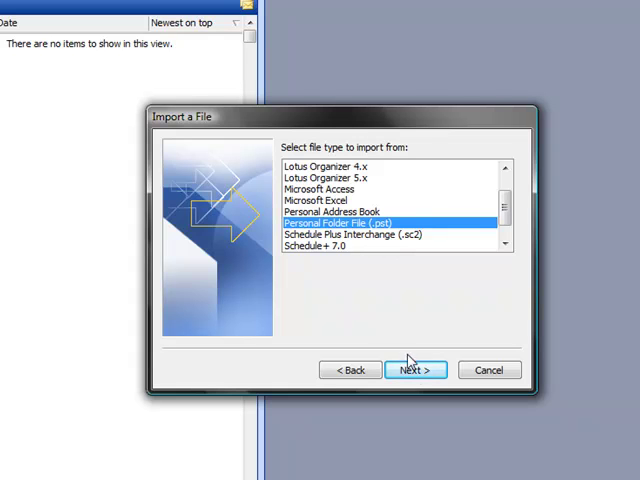
pyautogui.click(414, 368)
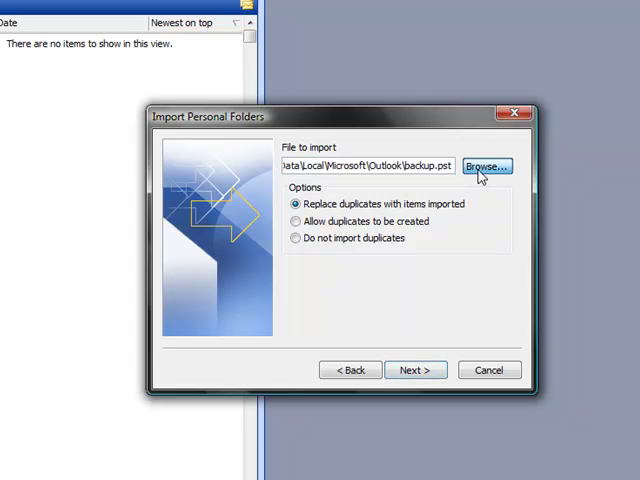
# - Browse for the .pst file to import and pick one in the Outlook data folder
pyautogui.click(486, 166)
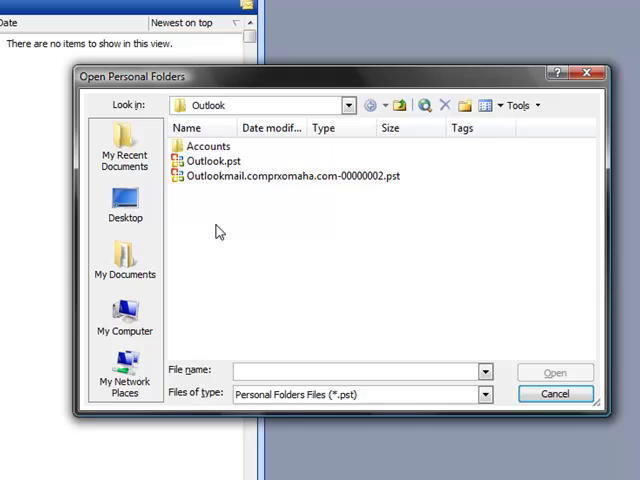
pyautogui.click(208, 160)
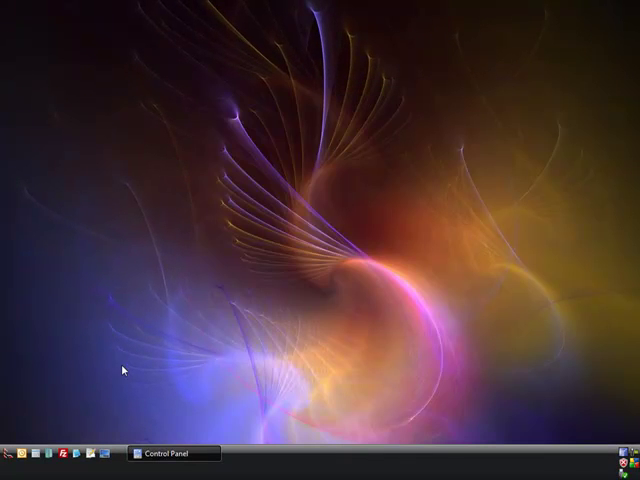
pyautogui.moveTo(428, 162)
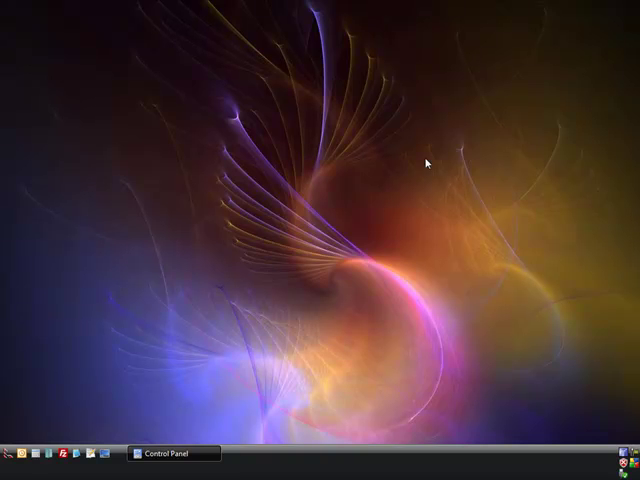
pyautogui.moveTo(340, 242)
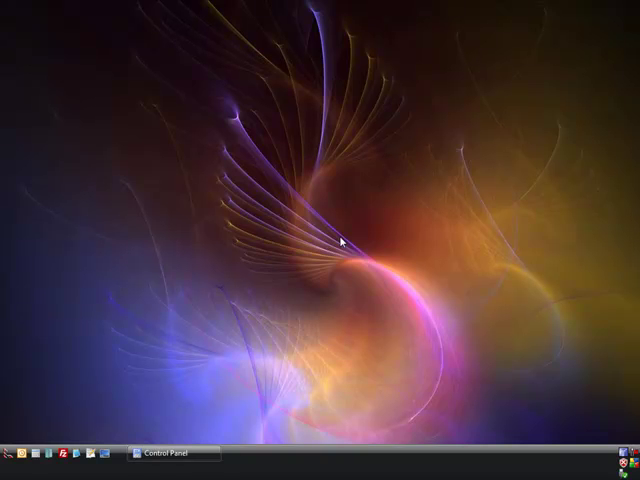